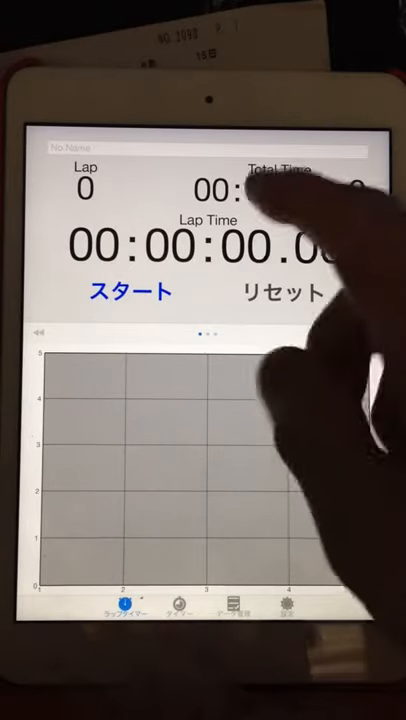
Step: Start the stopwatch from zero and record the first lap time
left_click(128, 292)
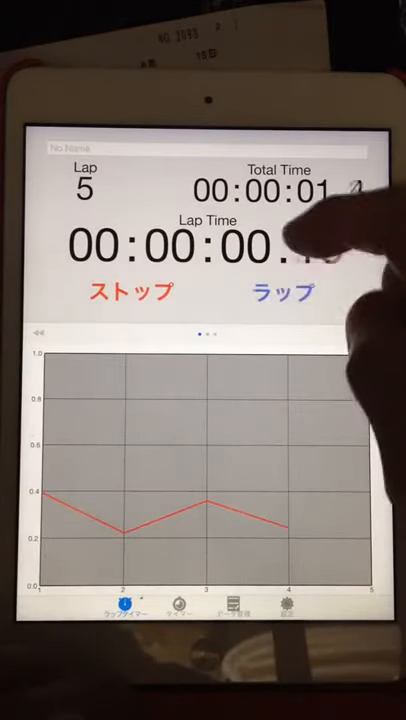
left_click(280, 292)
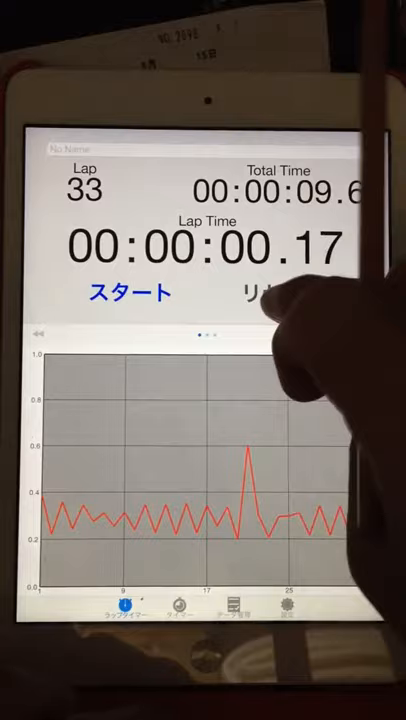
Step: Reset the stopped 33-lap run to zero and record laps on a fresh run
left_click(280, 292)
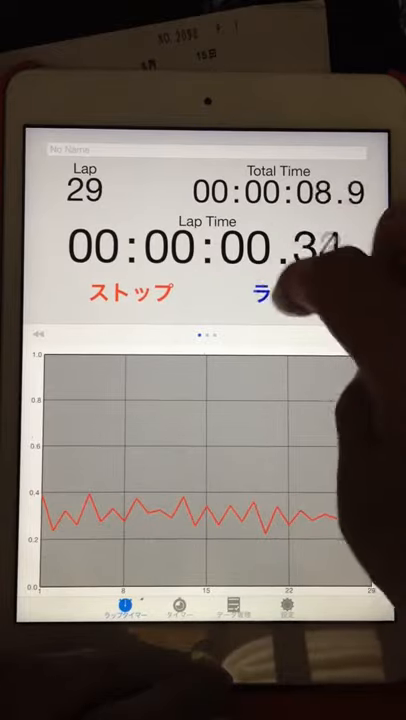
left_click(128, 292)
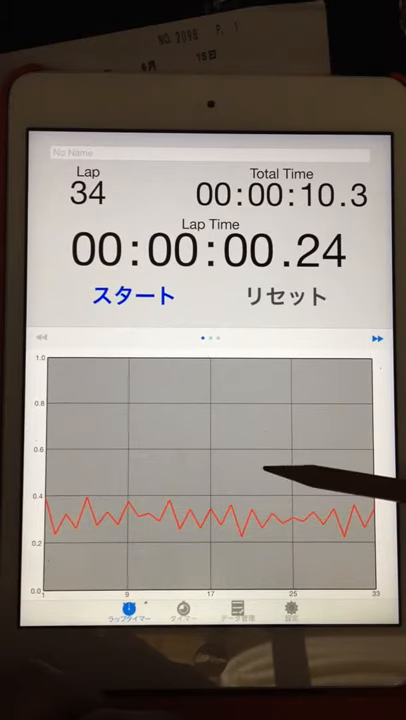
mouse_move(230, 430)
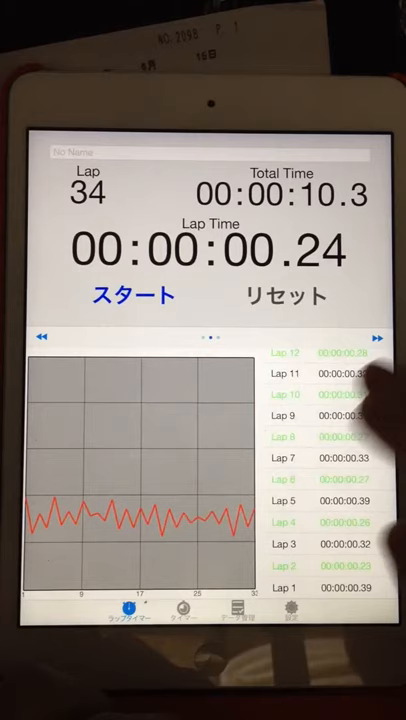
Step: Scroll the per-lap time list beside the graph down to lap 33
scroll("down", 3)
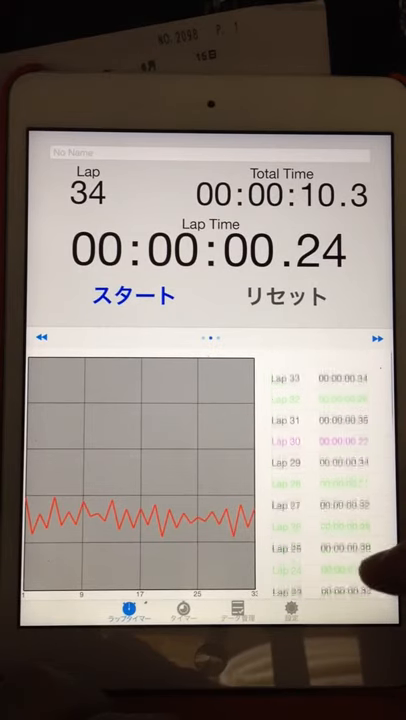